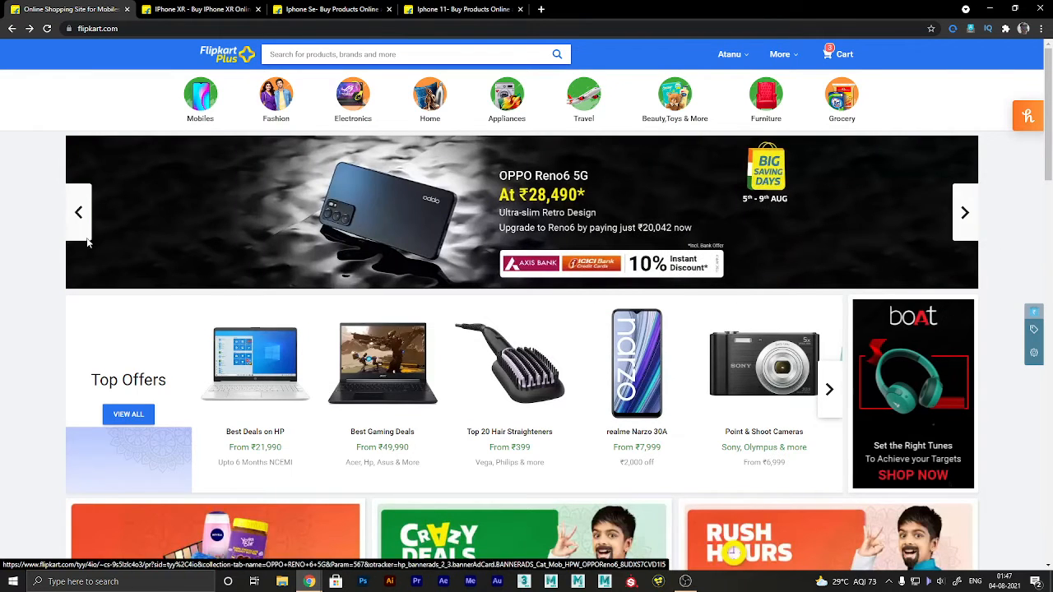
- Go to the Big Saving Days offers store from the home-page sale banner
click(964, 212)
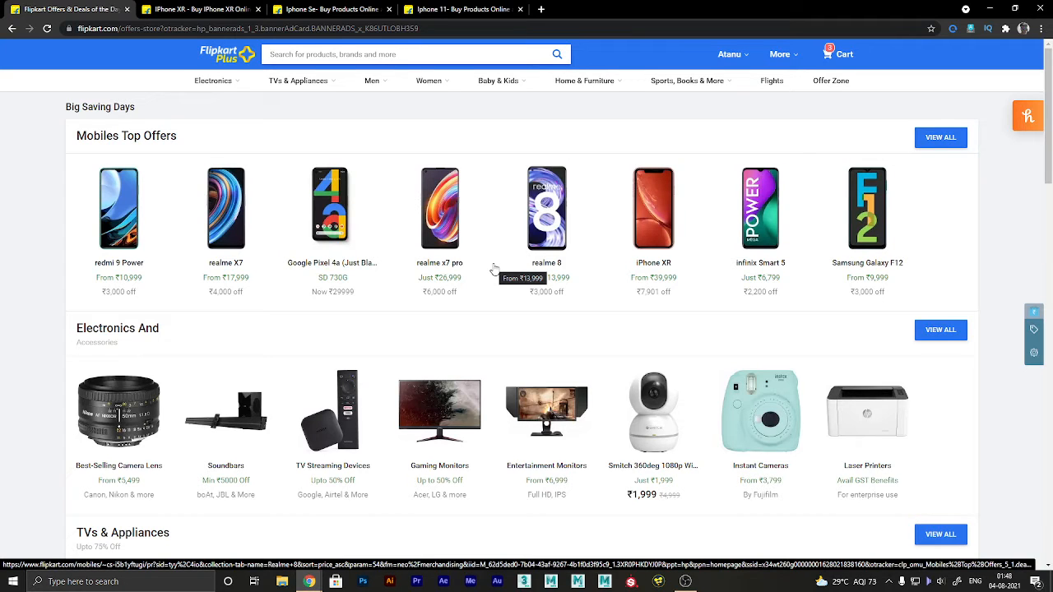
mouse_move(653, 280)
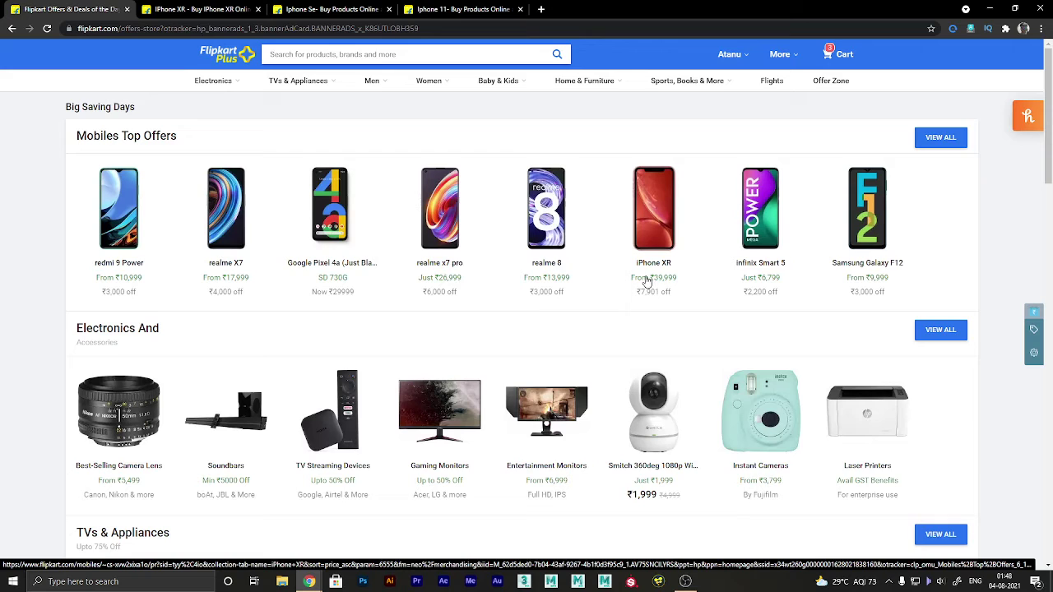
- Bring up the iPhone XR deal listings from Mobiles Top Offers
click(653, 208)
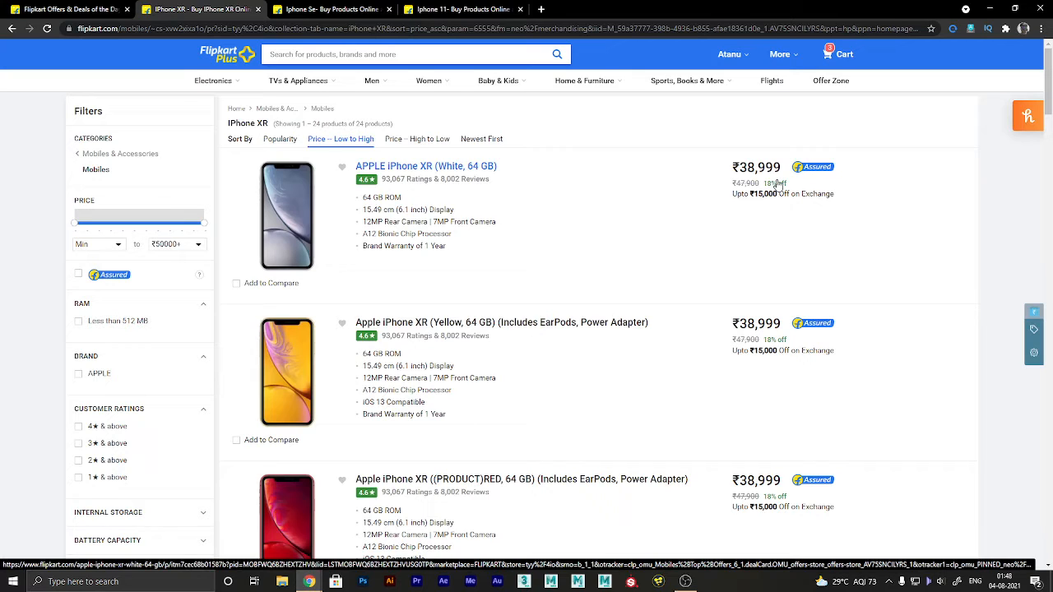
mouse_move(729, 181)
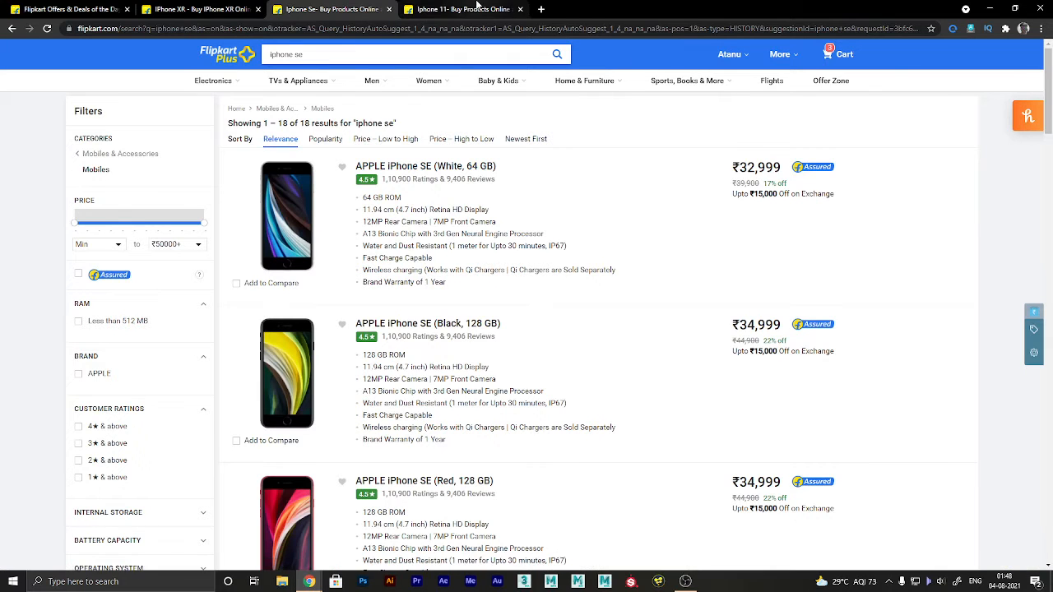
- Switch to the iPhone 11 search results to check its prices
click(461, 9)
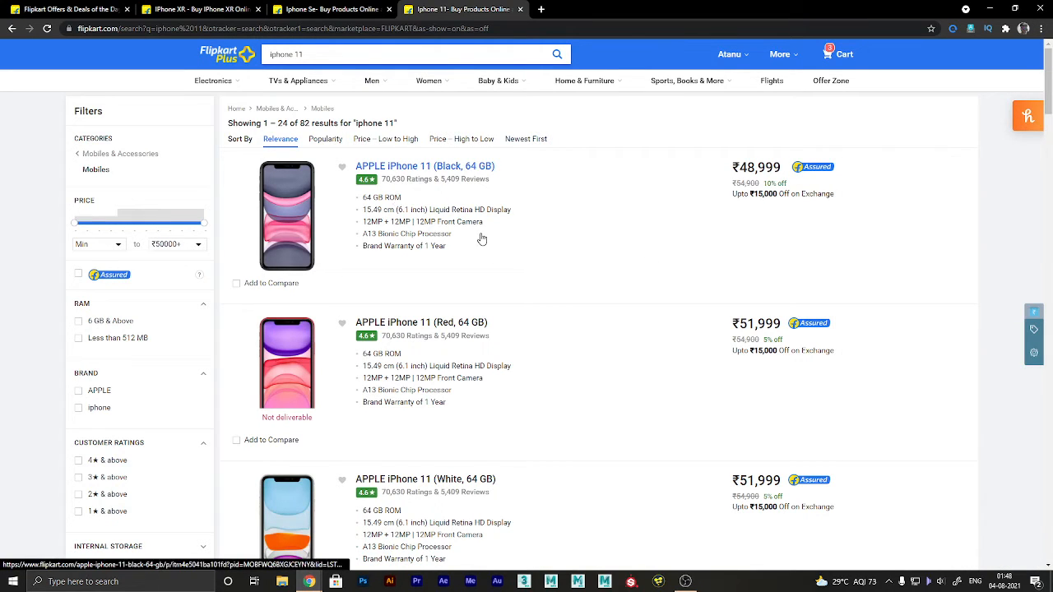
mouse_move(573, 250)
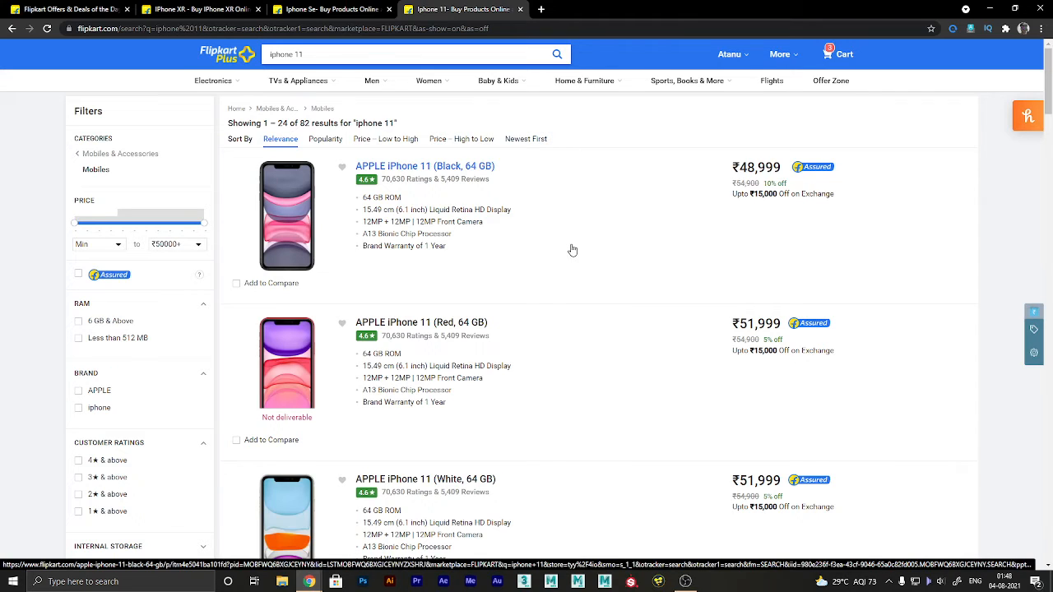
mouse_move(576, 189)
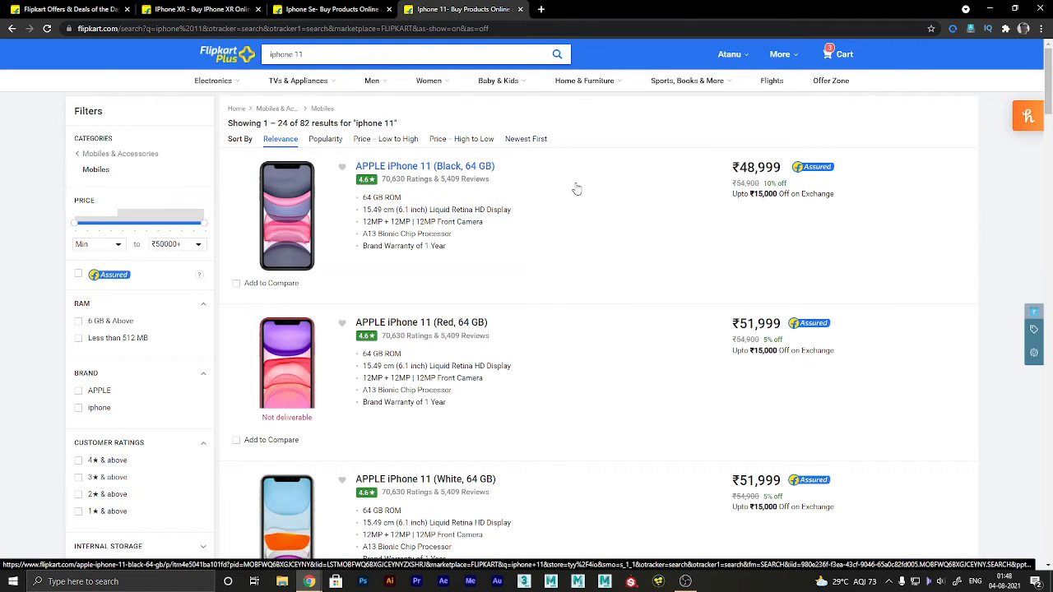
mouse_move(719, 175)
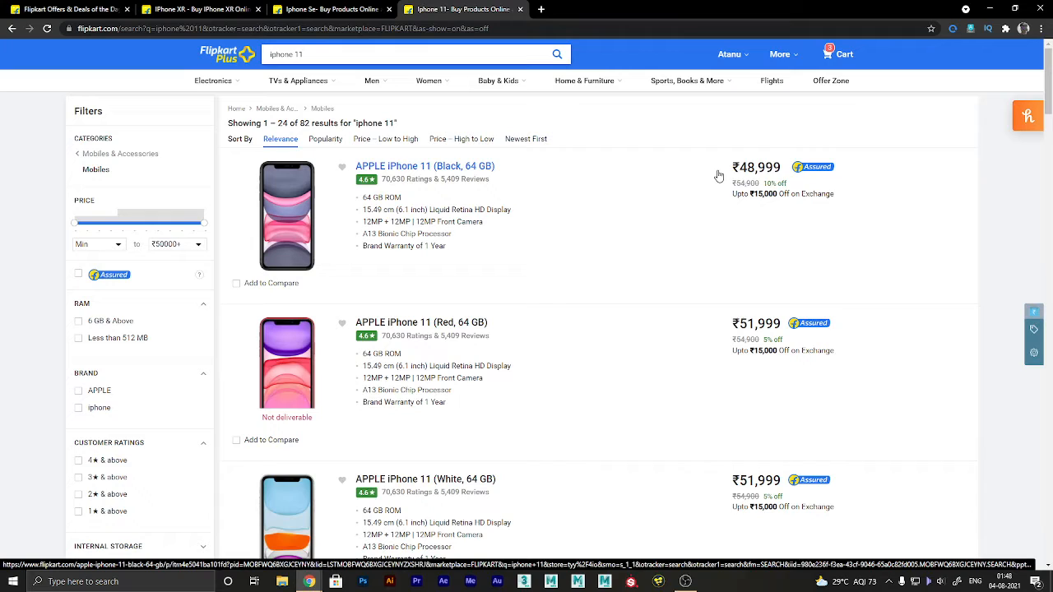
mouse_move(741, 172)
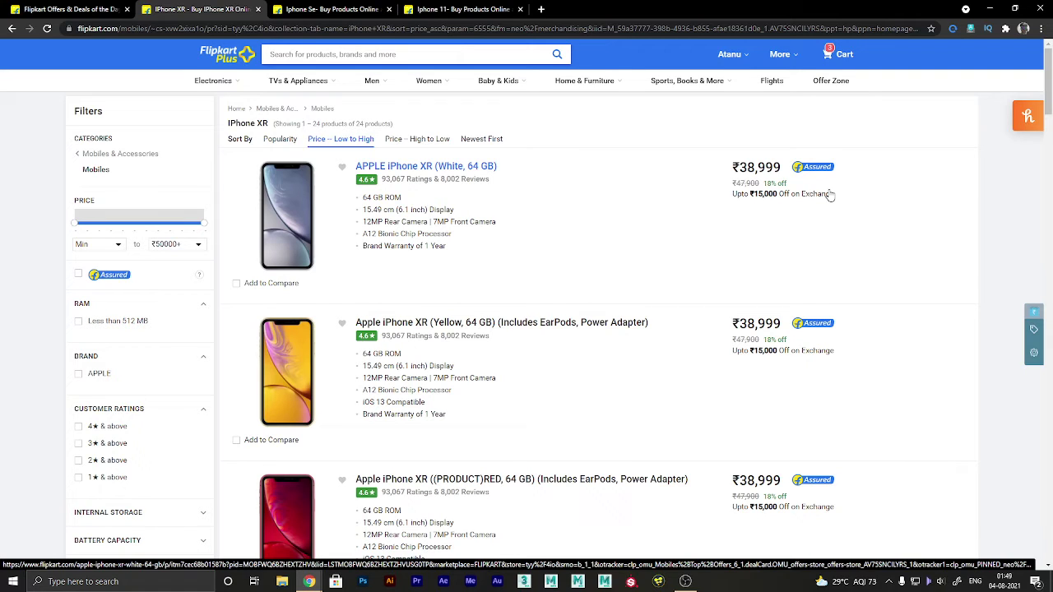
mouse_move(758, 180)
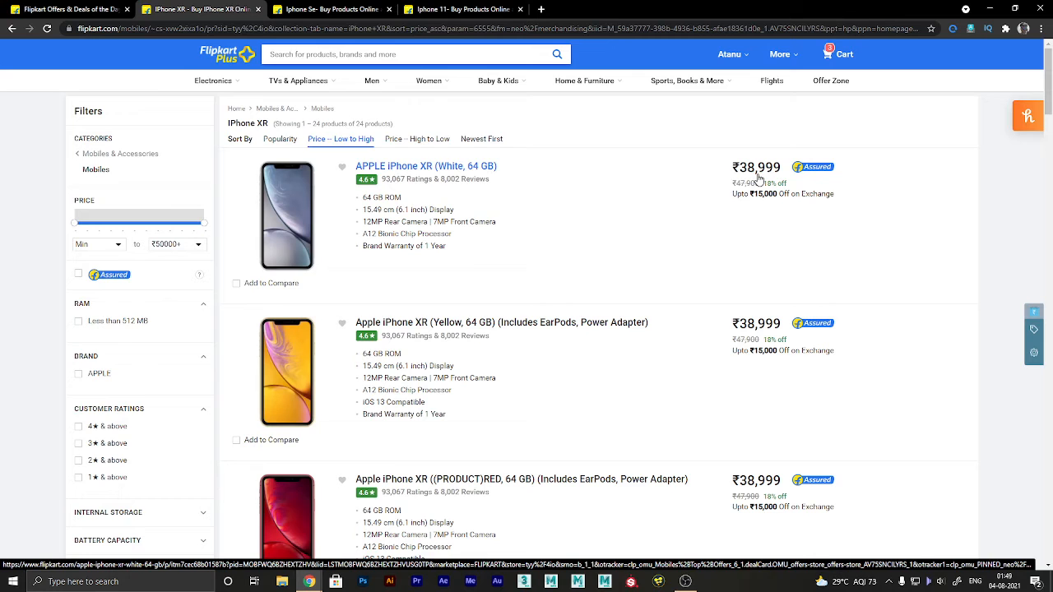
- Open the yellow 64 GB iPhone XR at ₹38,999 in a new tab from the XR results
scroll(down, 3)
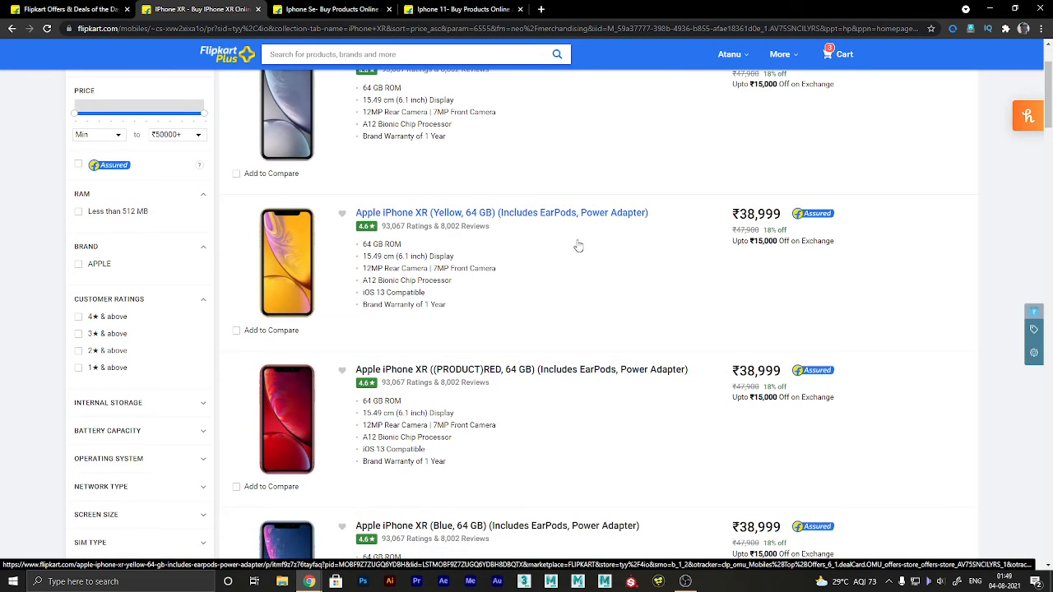
click(502, 213)
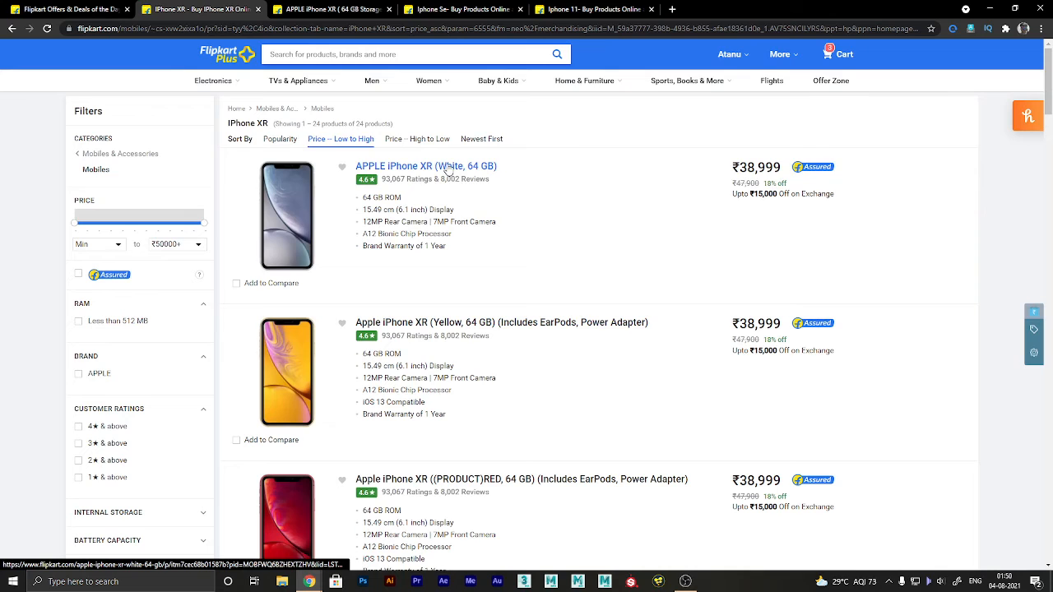
- Open the white 64 GB iPhone XR page, then view the yellow XR page at ₹38,999
click(427, 165)
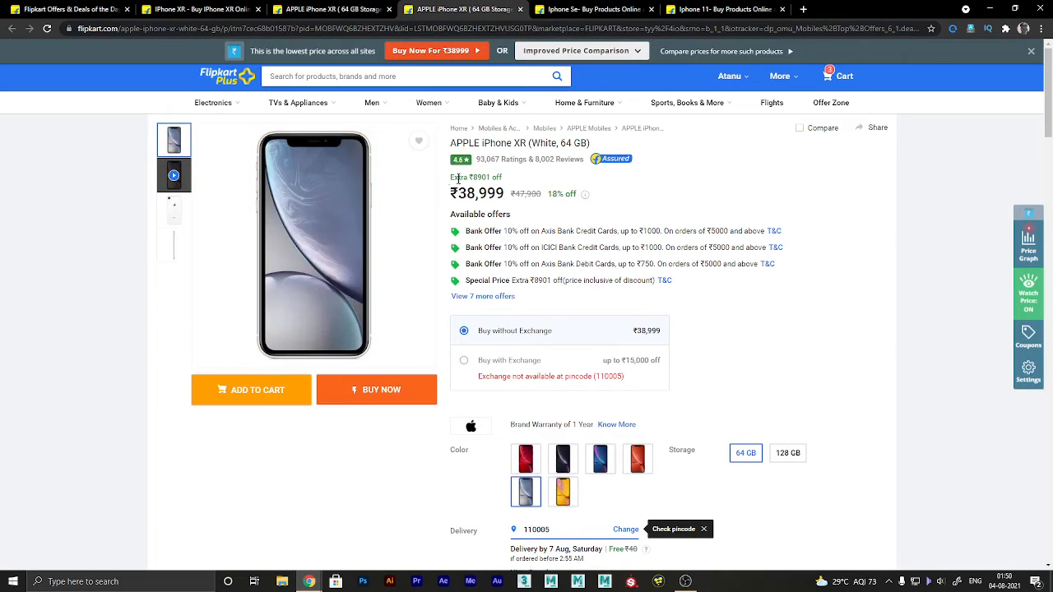
mouse_move(589, 192)
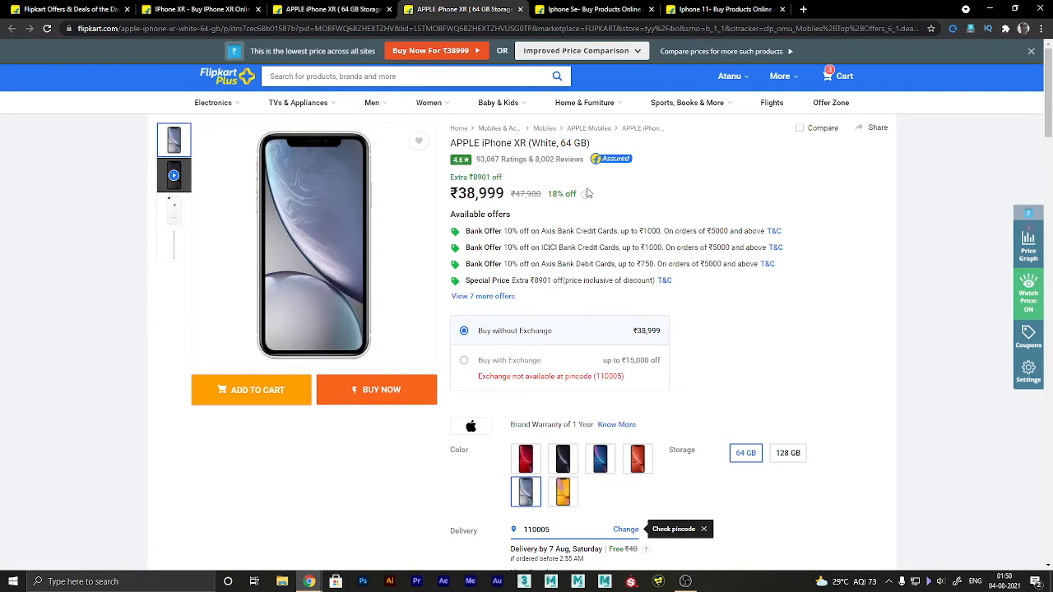
click(563, 491)
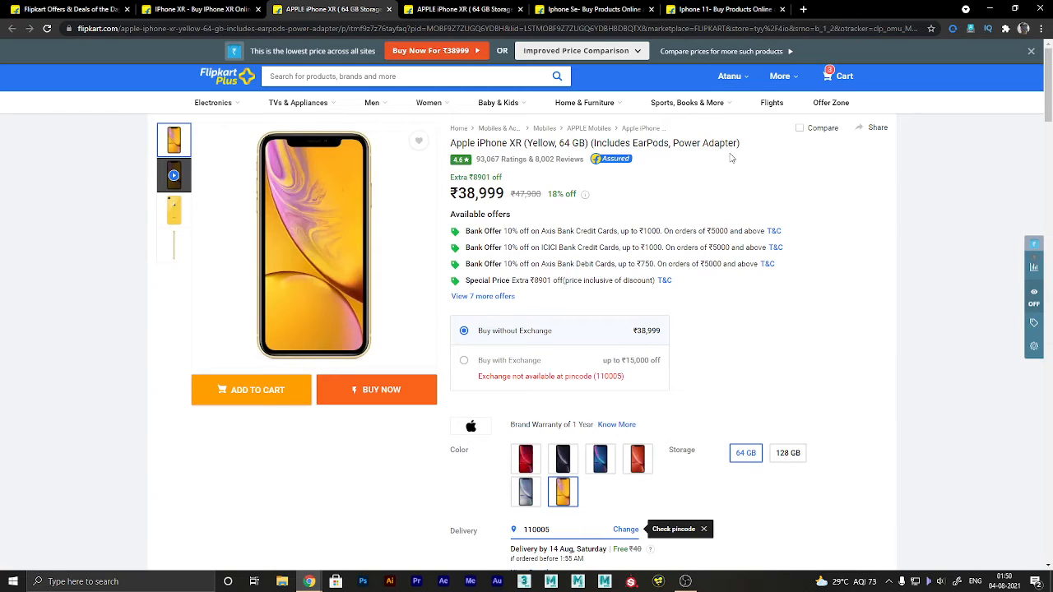
mouse_move(553, 168)
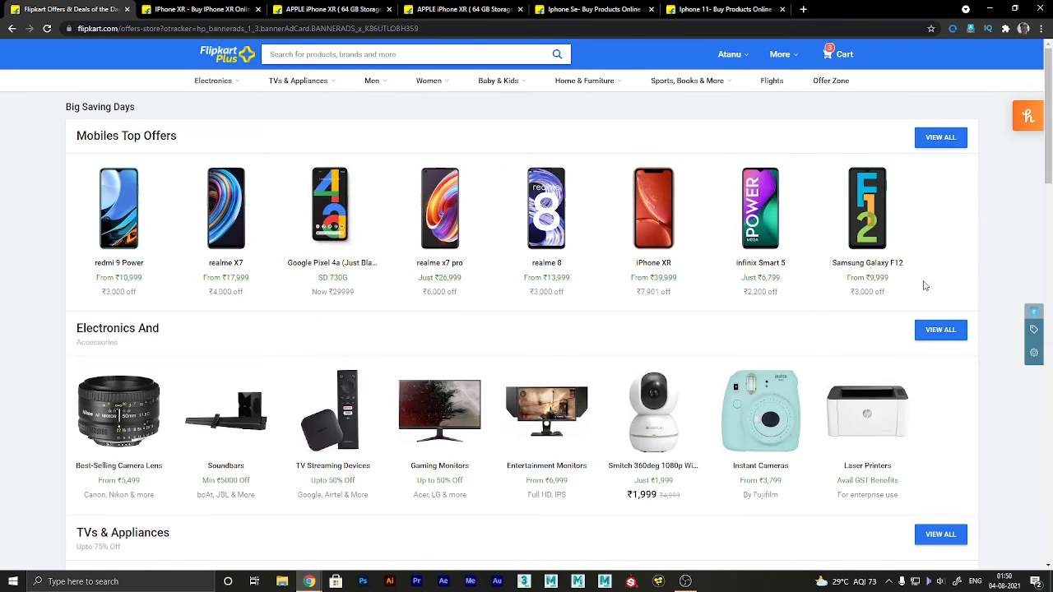
- View all 17 Mobiles Top Offers, including iPhone 11 at ₹49,999 and XR from ₹39,999
click(941, 137)
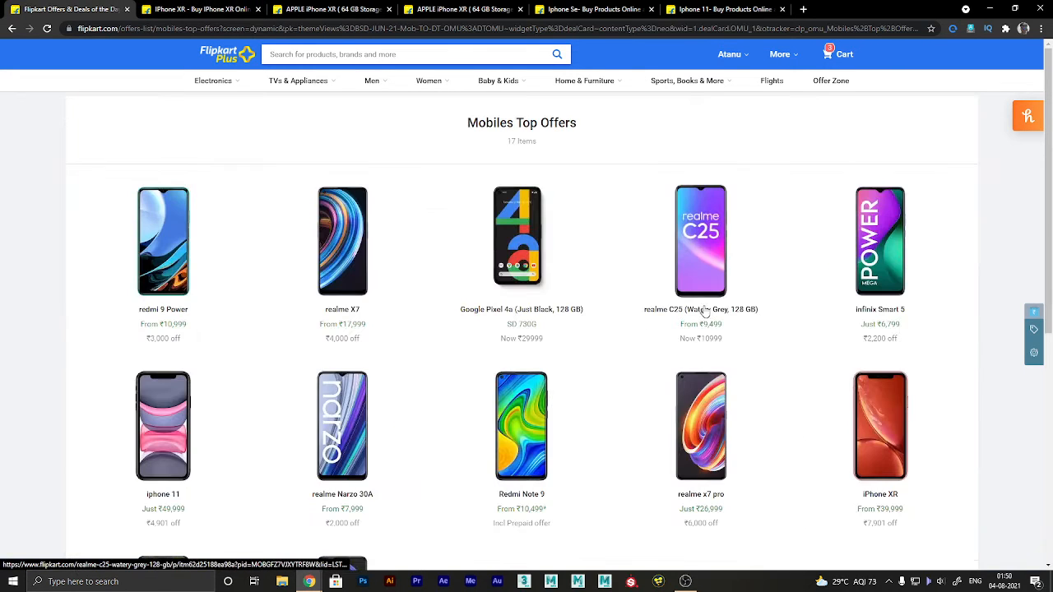
scroll(down, 3)
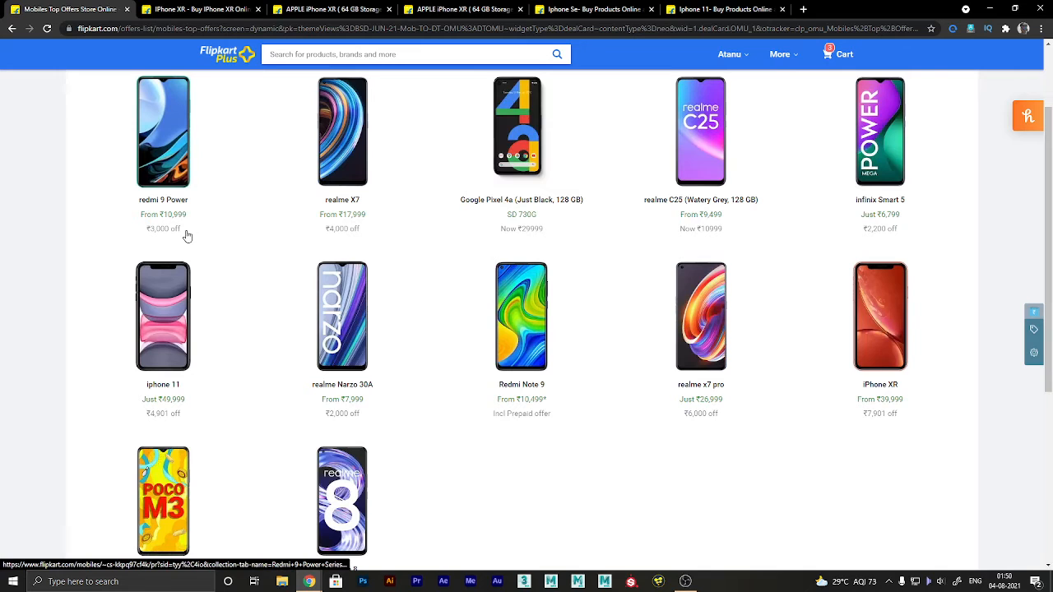
mouse_move(322, 238)
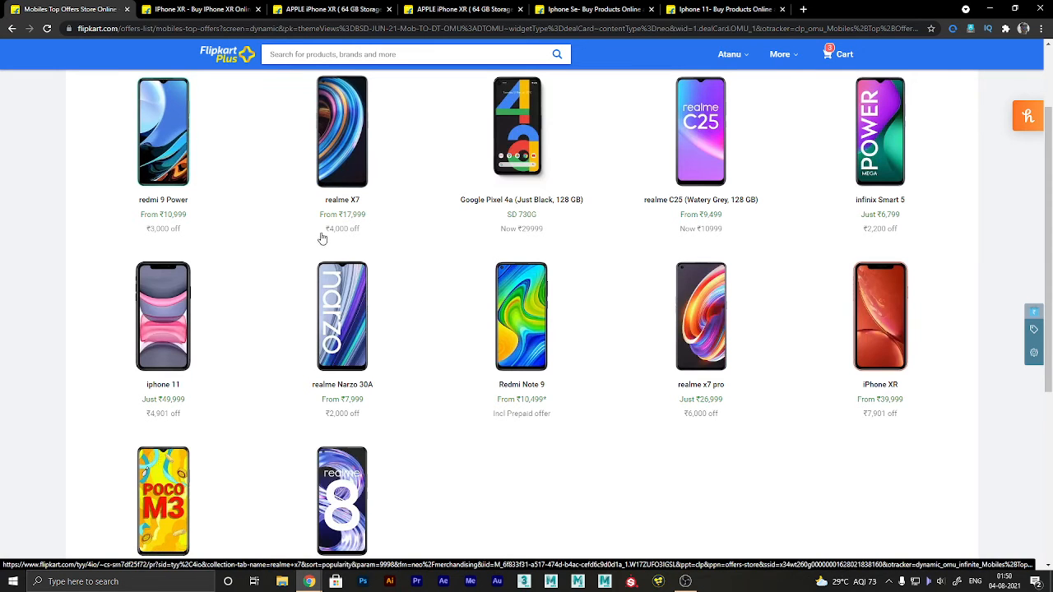
scroll(down, 3)
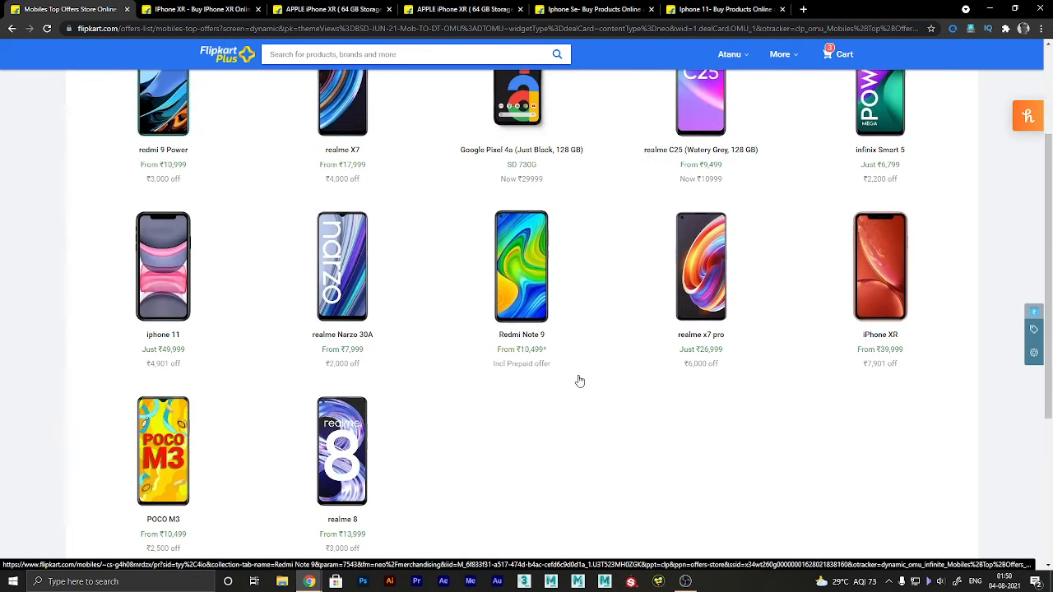